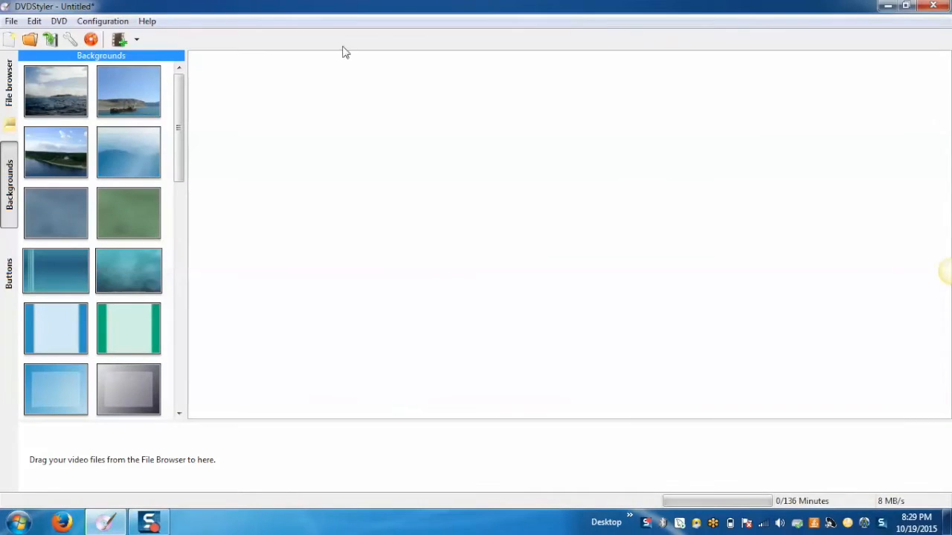
mouse_move(326, 267)
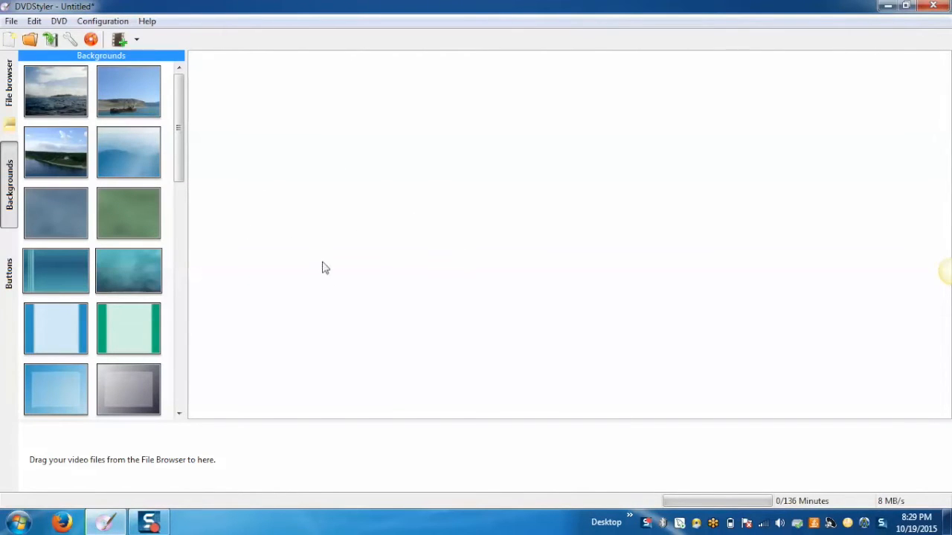
mouse_move(343, 278)
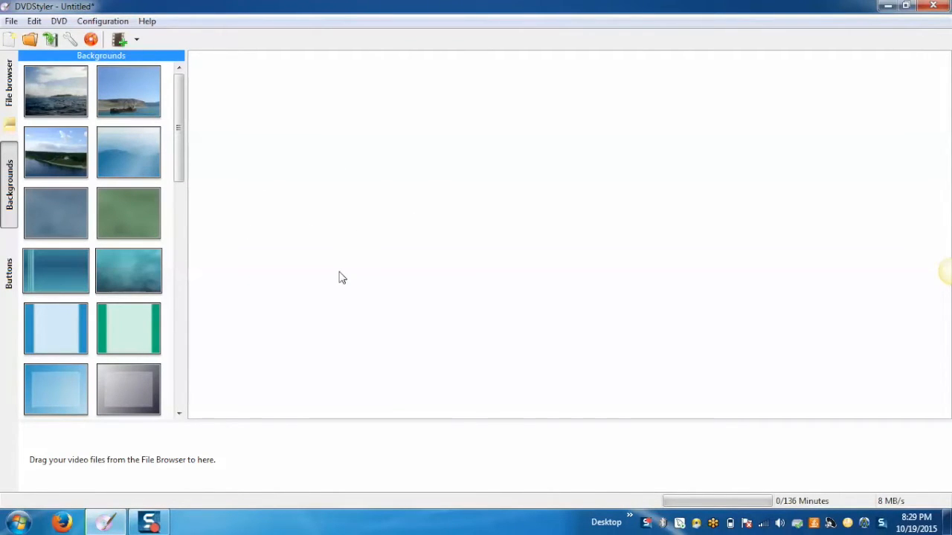
mouse_move(287, 265)
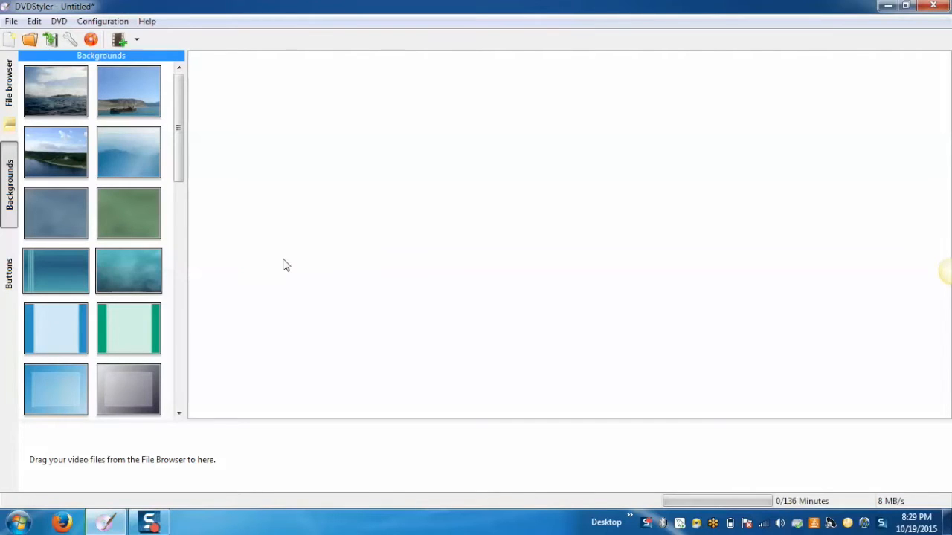
mouse_move(268, 235)
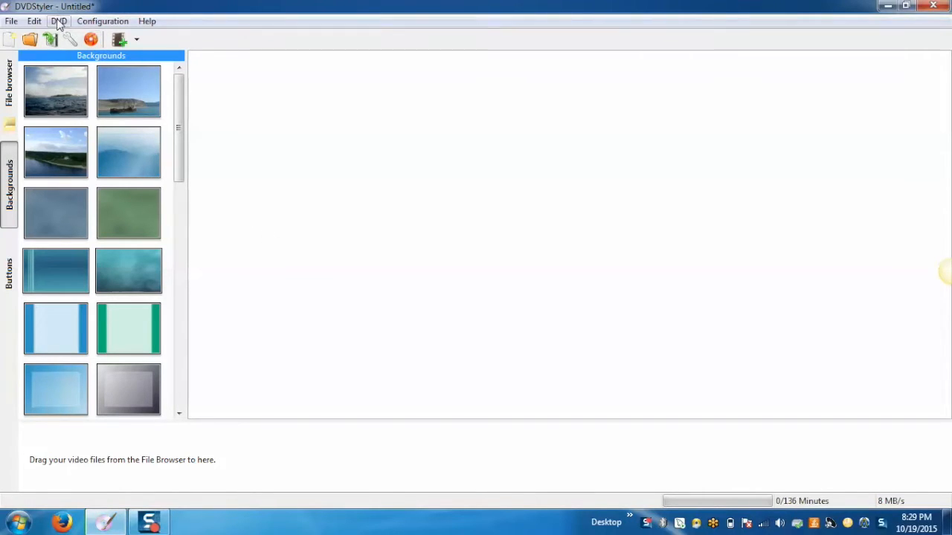
Add Menu 2 as a second blank menu and return to Menu 1.
left_click(60, 21)
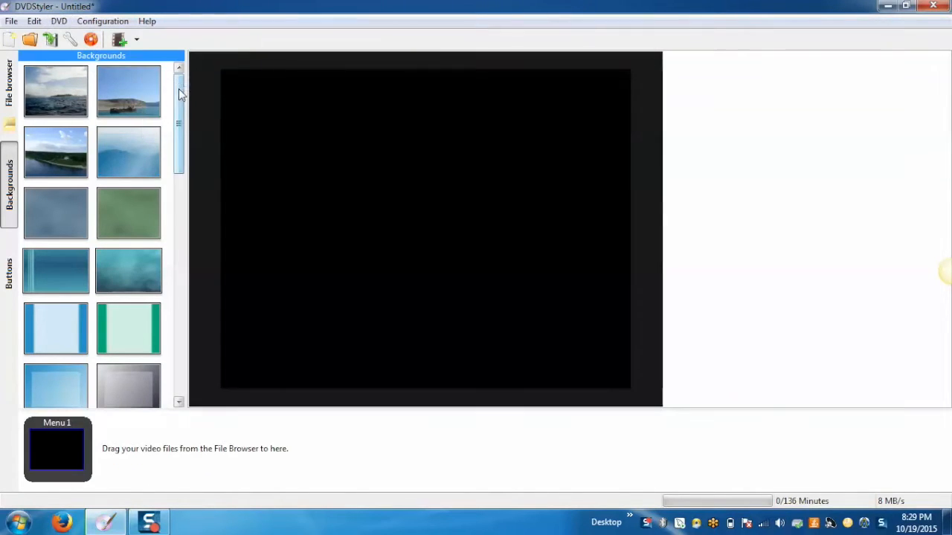
left_click(57, 21)
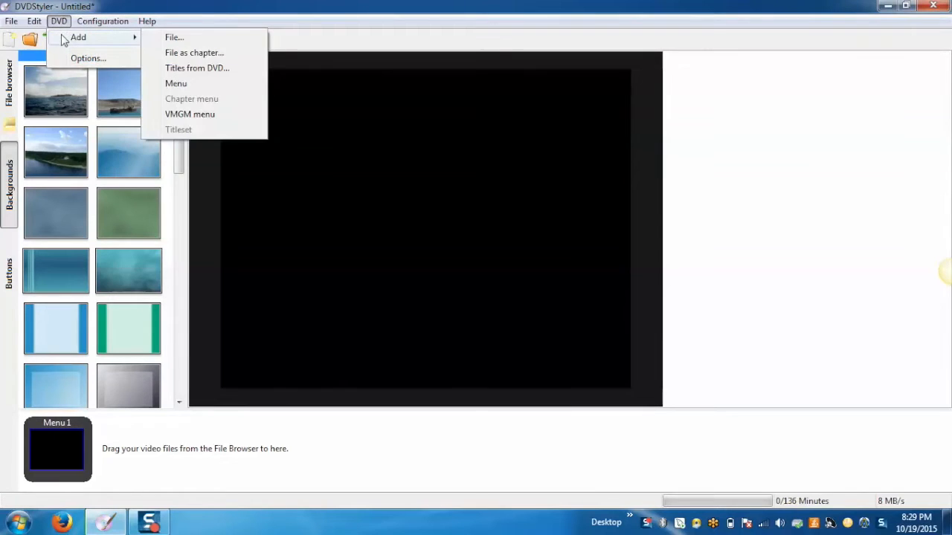
left_click(175, 84)
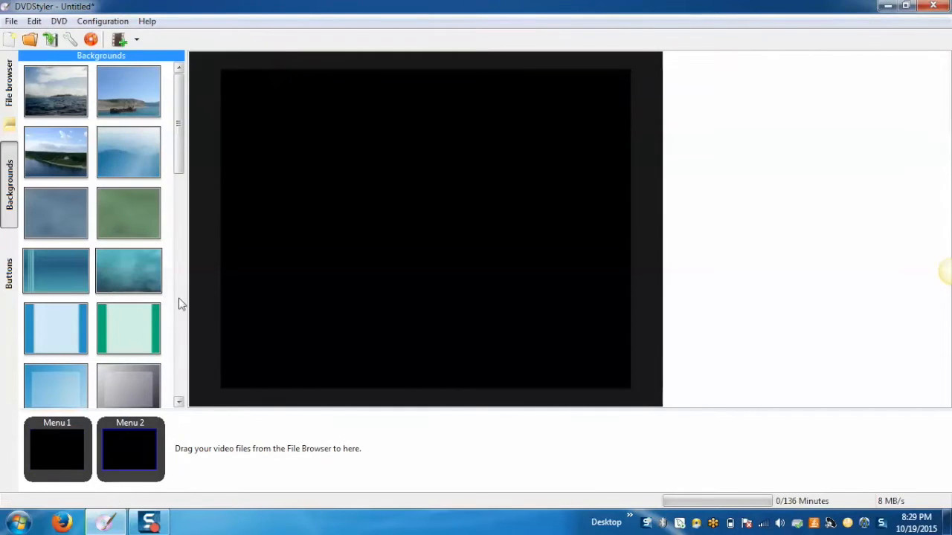
left_click(57, 448)
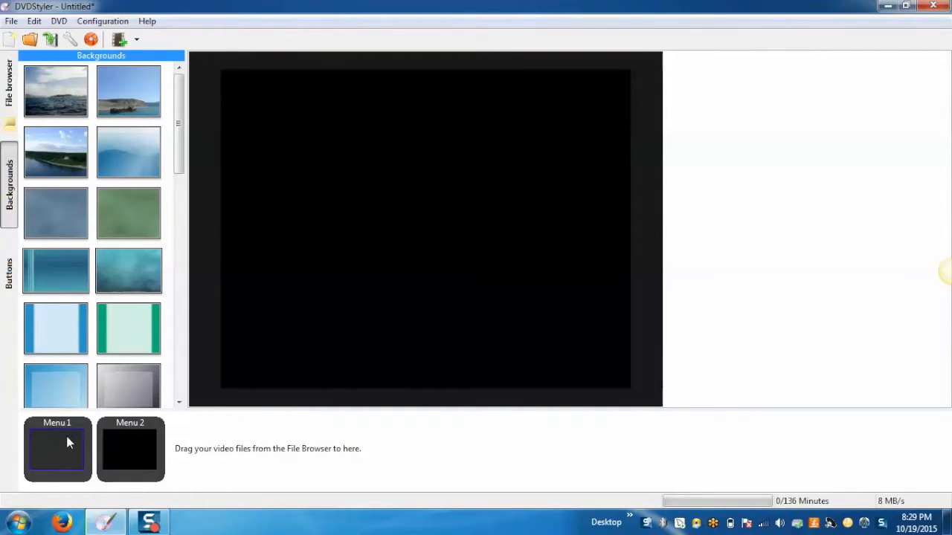
Apply the riverside landscape background to Menu 1, then select Menu 2's thumbnail.
double_click(55, 153)
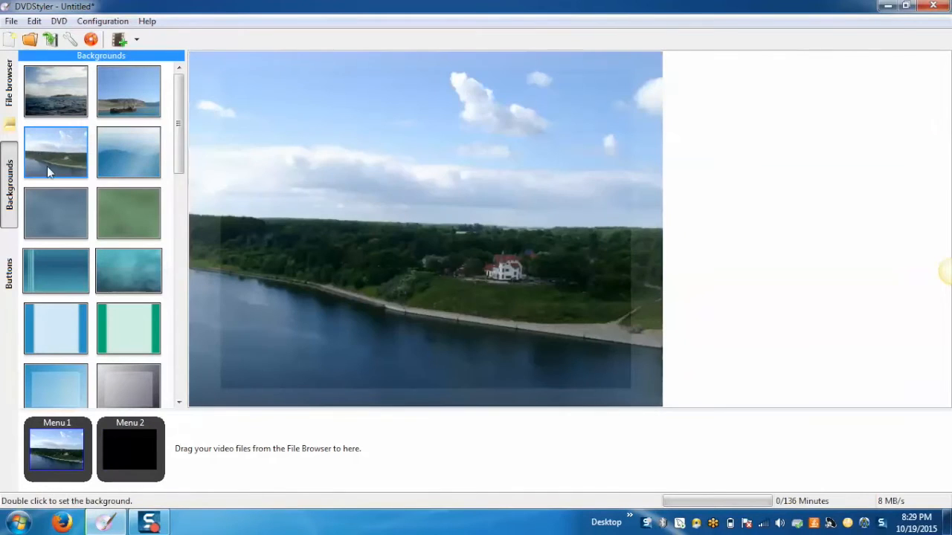
left_click(130, 452)
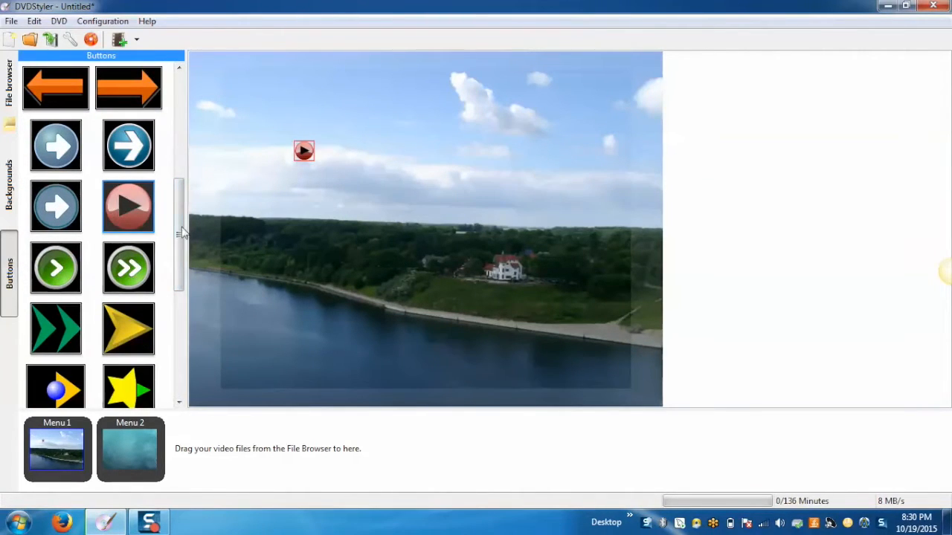
Place a home button near the top of Menu 2.
scroll("down", 3)
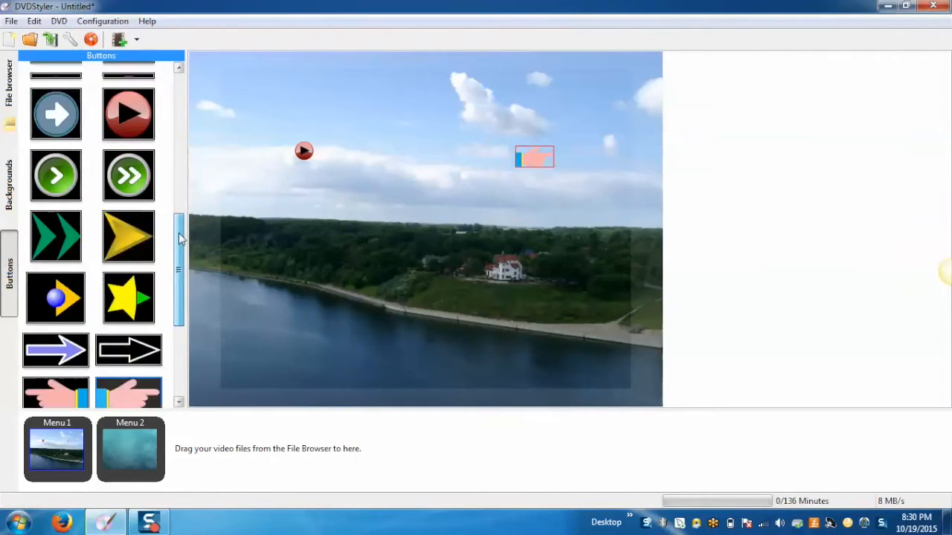
left_click(130, 448)
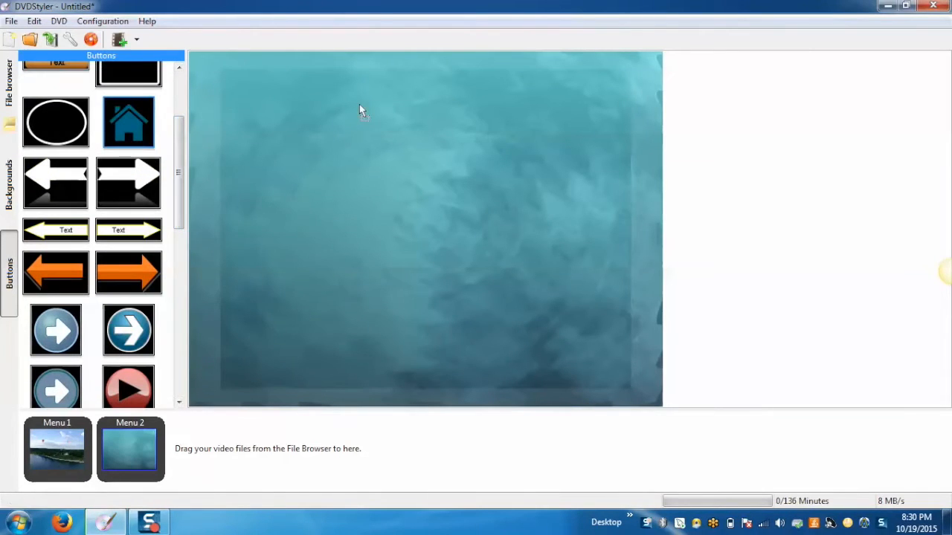
left_click_drag(128, 122, 420, 107)
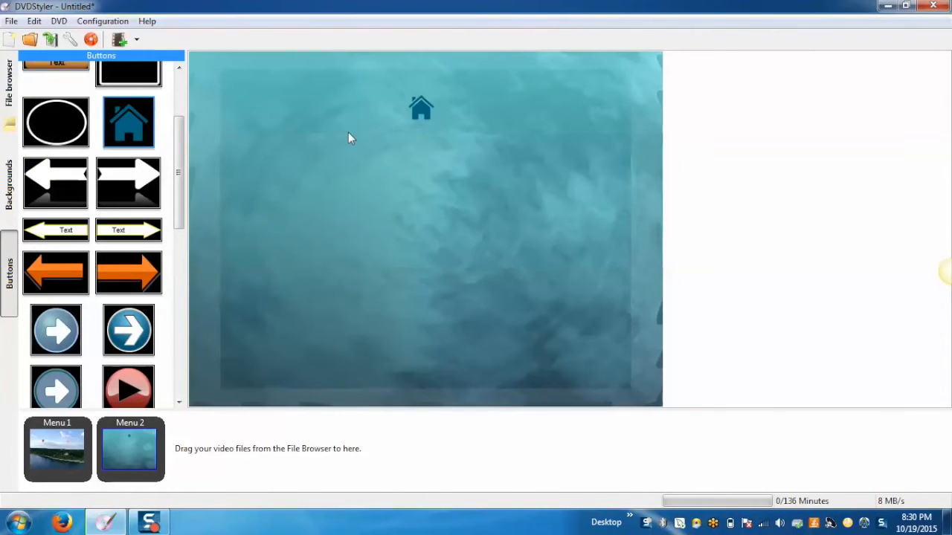
mouse_move(425, 98)
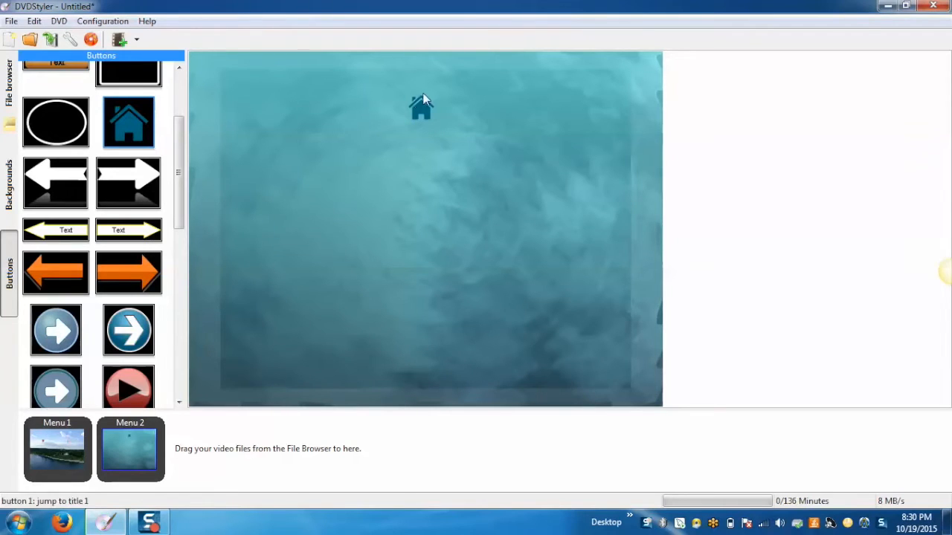
Add the text label 'Home' to Menu 2's home button.
right_click(420, 104)
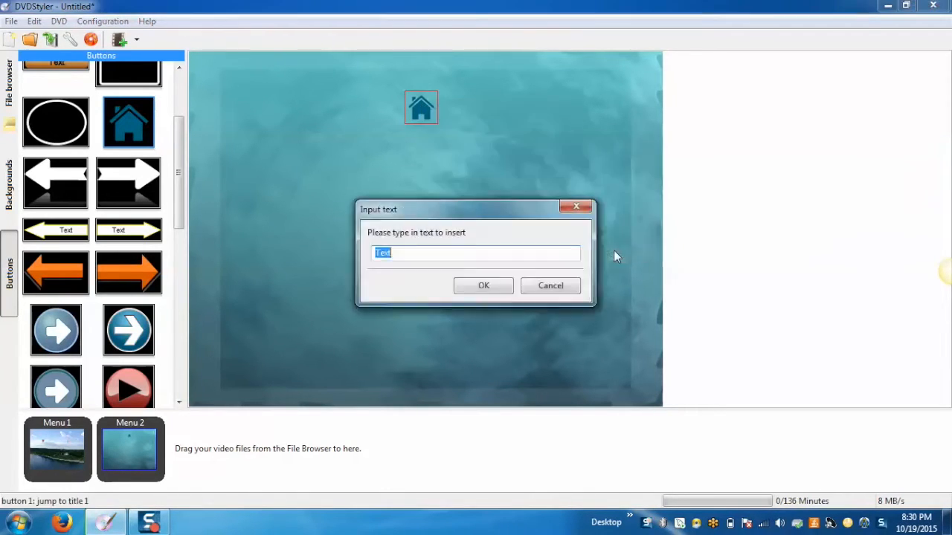
type("Home")
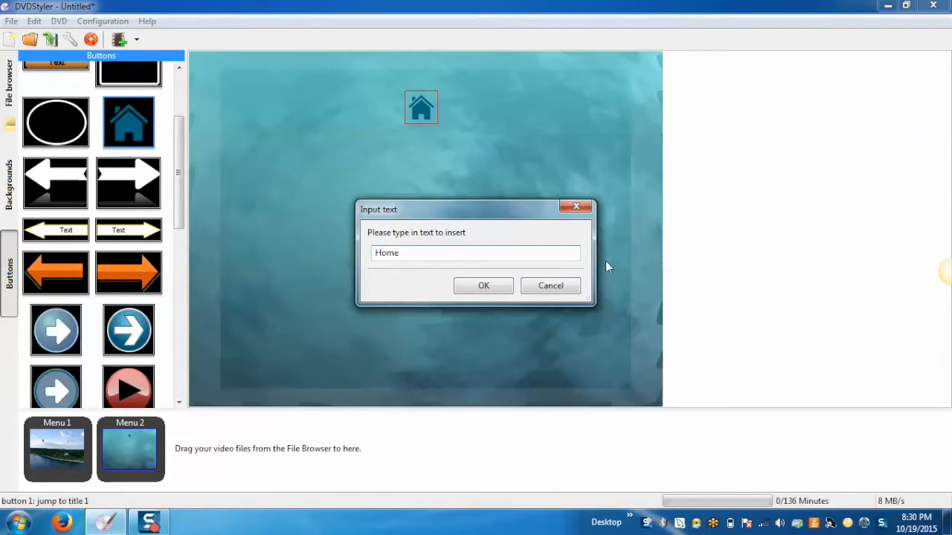
left_click(484, 286)
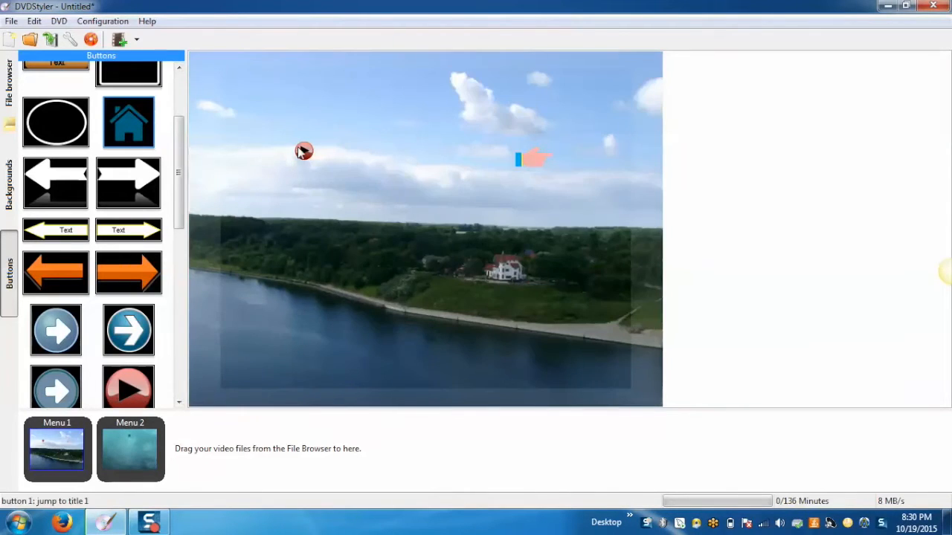
Add a 'Play' text caption beneath Menu 1's play button.
right_click(303, 151)
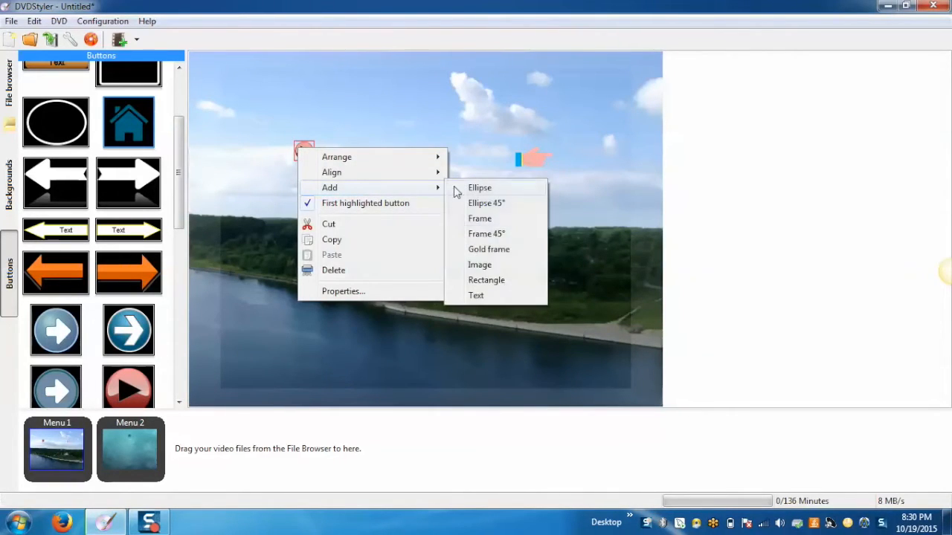
left_click(476, 295)
type("Play")
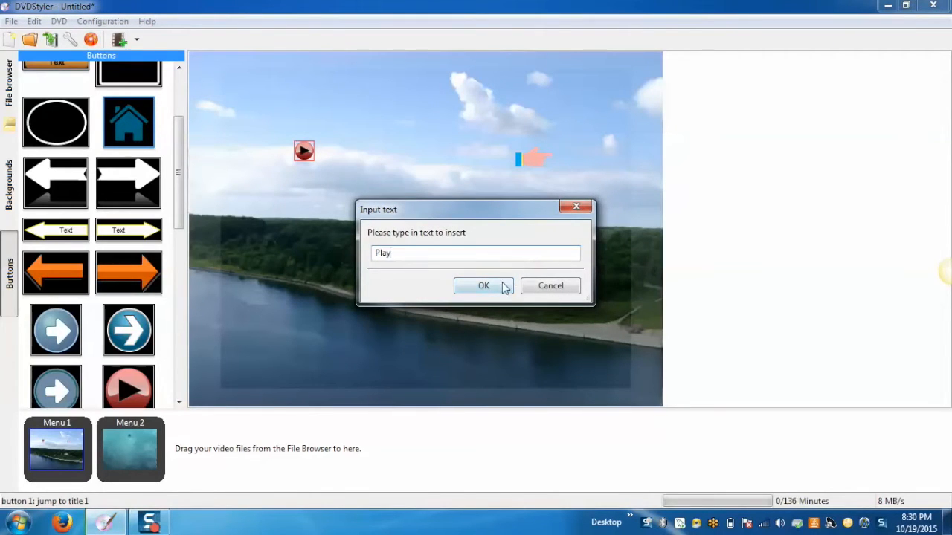
left_click(483, 286)
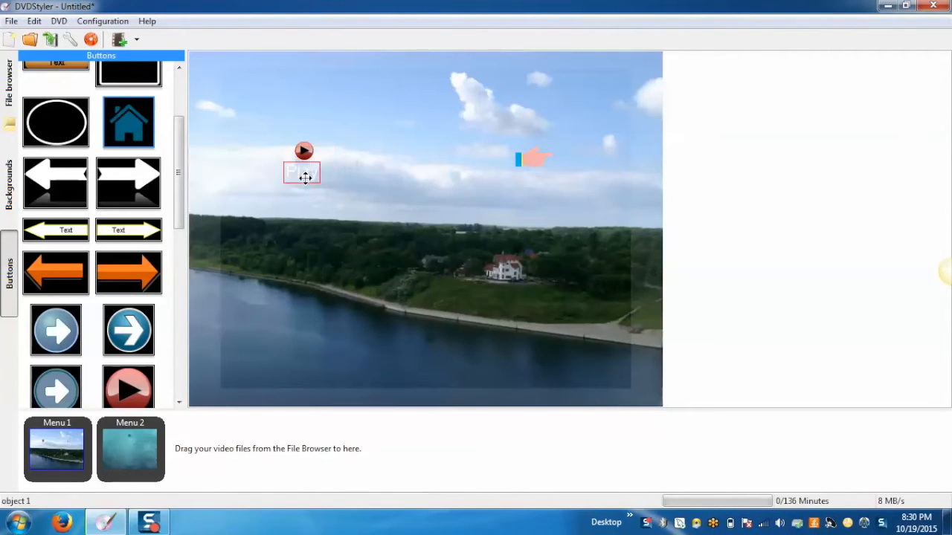
Add a 'MenuItems' caption beneath the pointing-hand button on Menu 1.
right_click(531, 157)
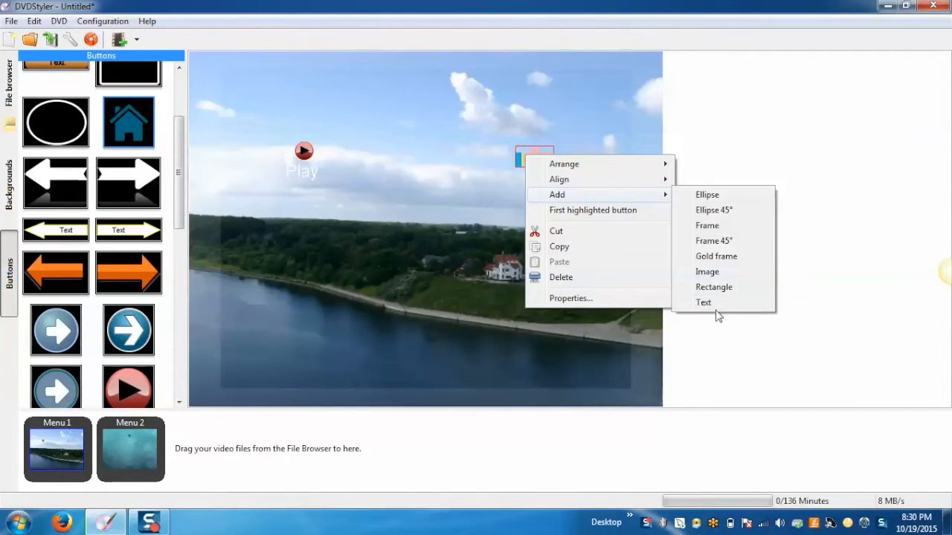
left_click(703, 302)
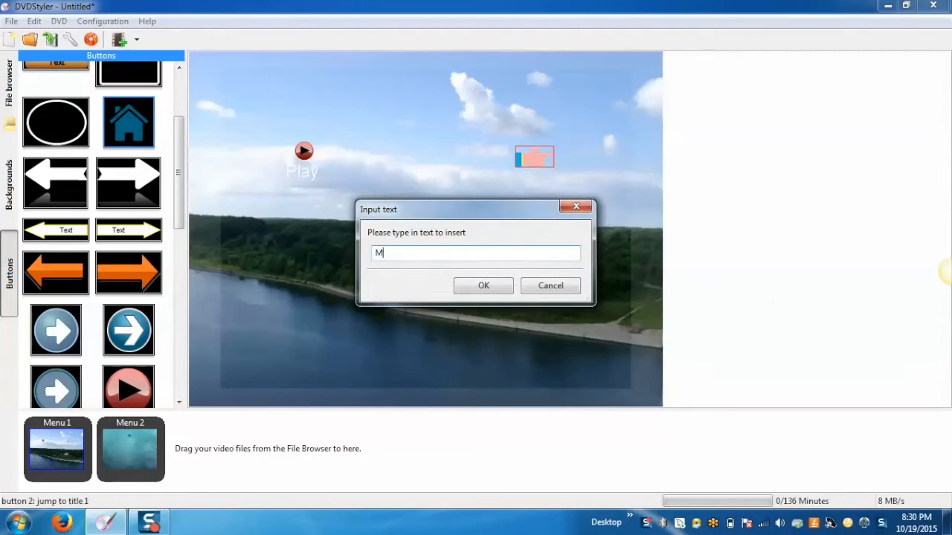
type("enuItems")
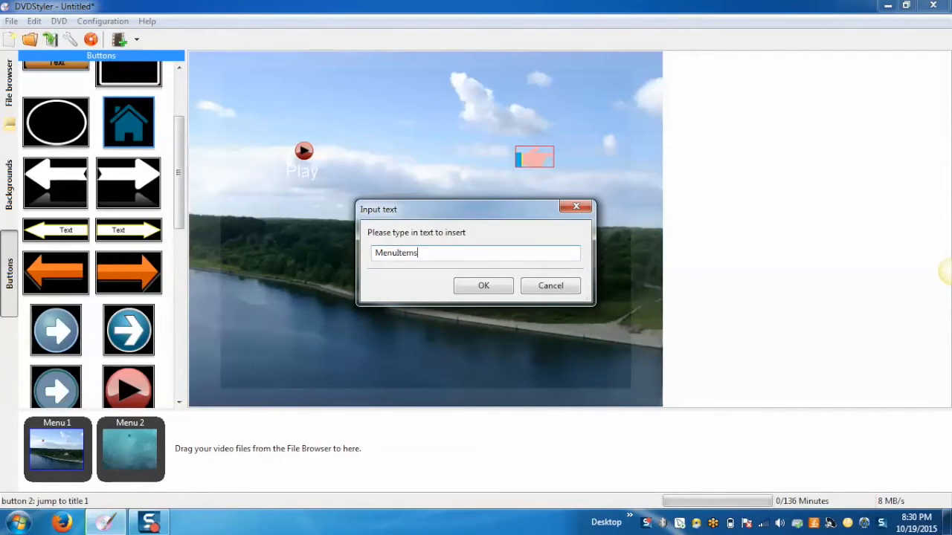
left_click(484, 286)
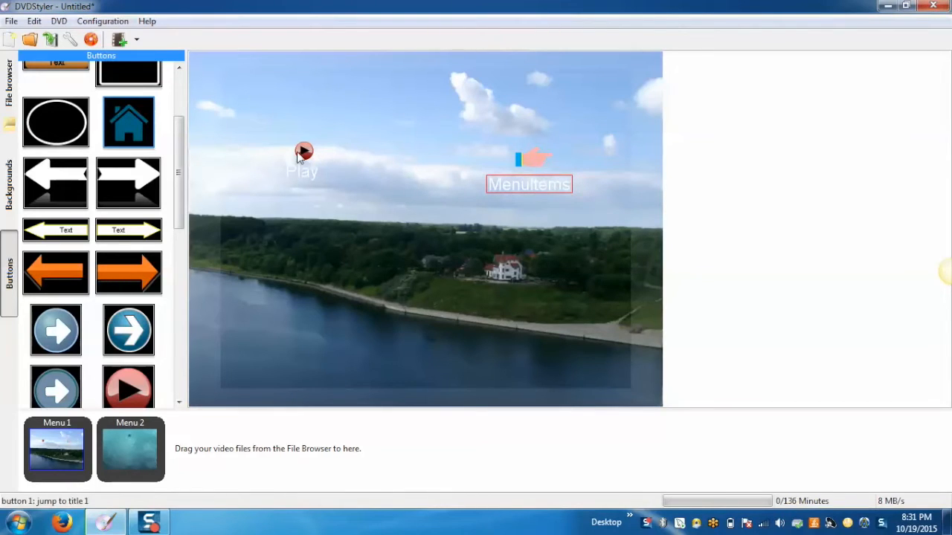
right_click(304, 152)
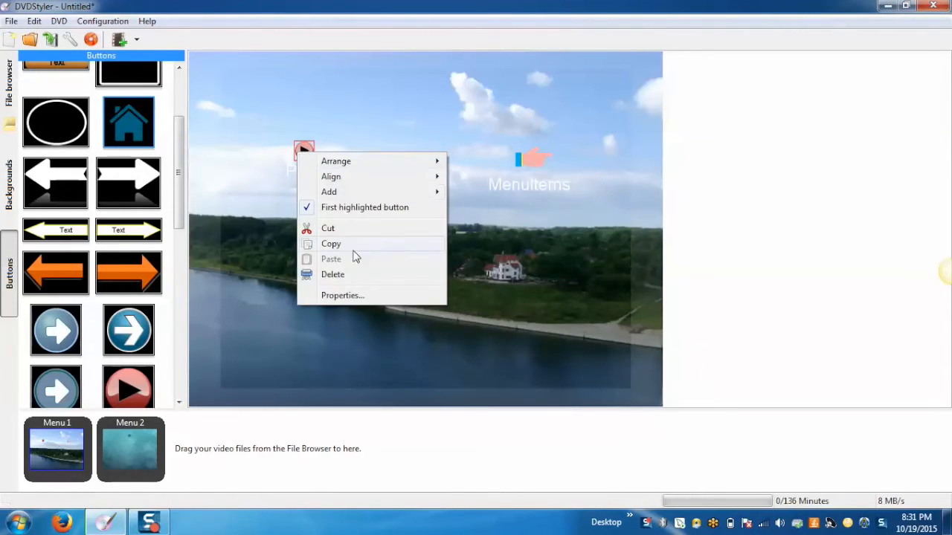
Set Menu 1's Play button to play all titles in sequence.
left_click(342, 295)
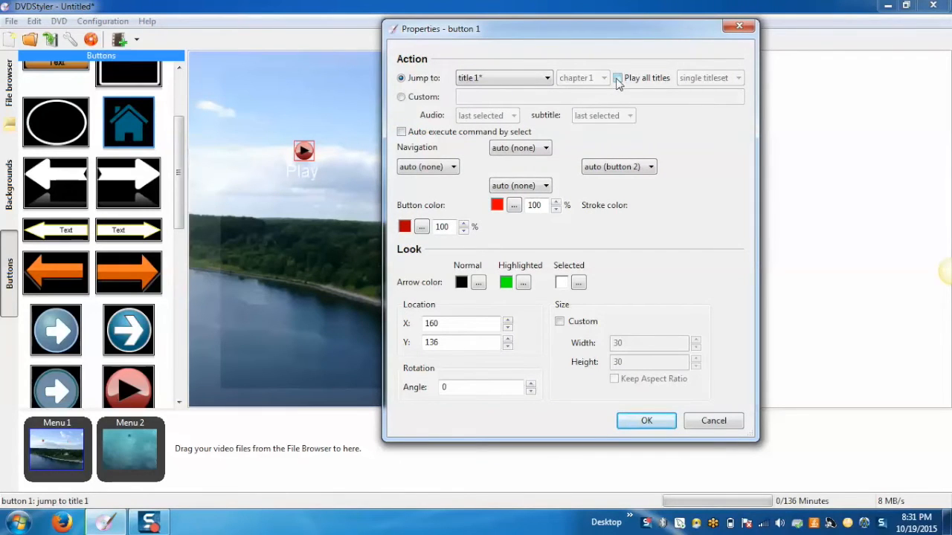
left_click(617, 77)
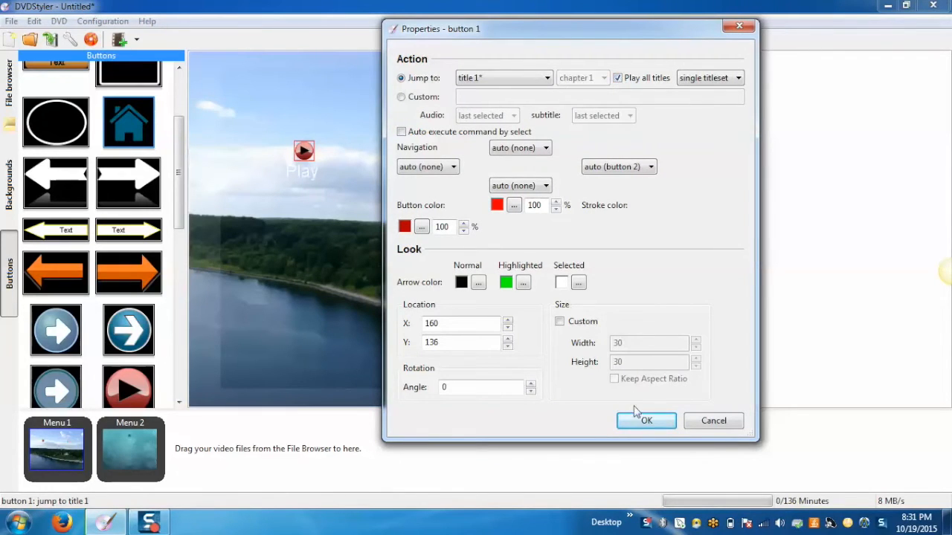
left_click(647, 421)
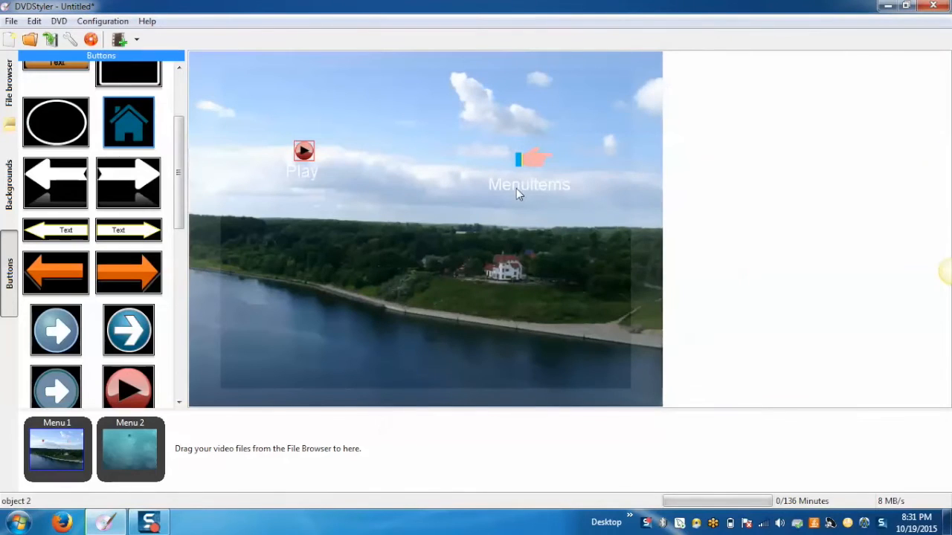
Set the MenuItems button's jump target to menu 2.
double_click(528, 185)
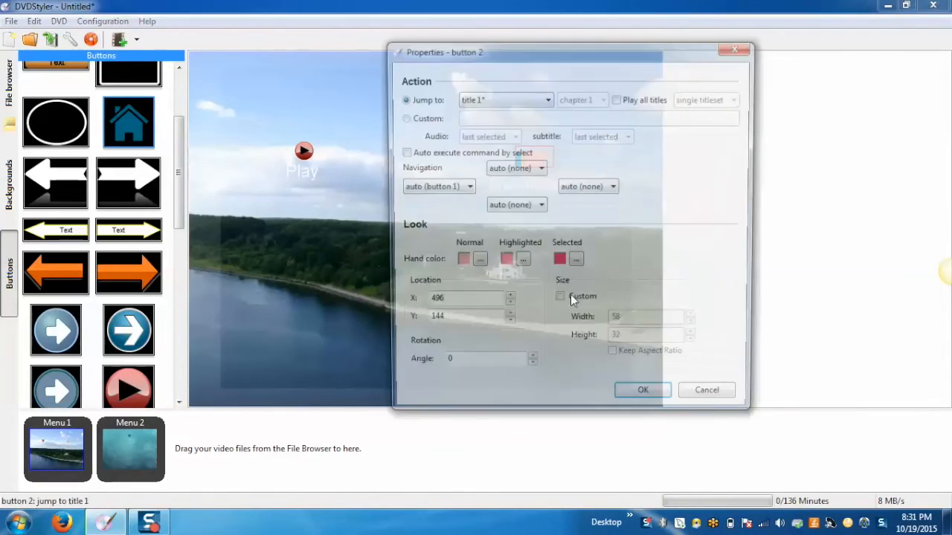
left_click(545, 97)
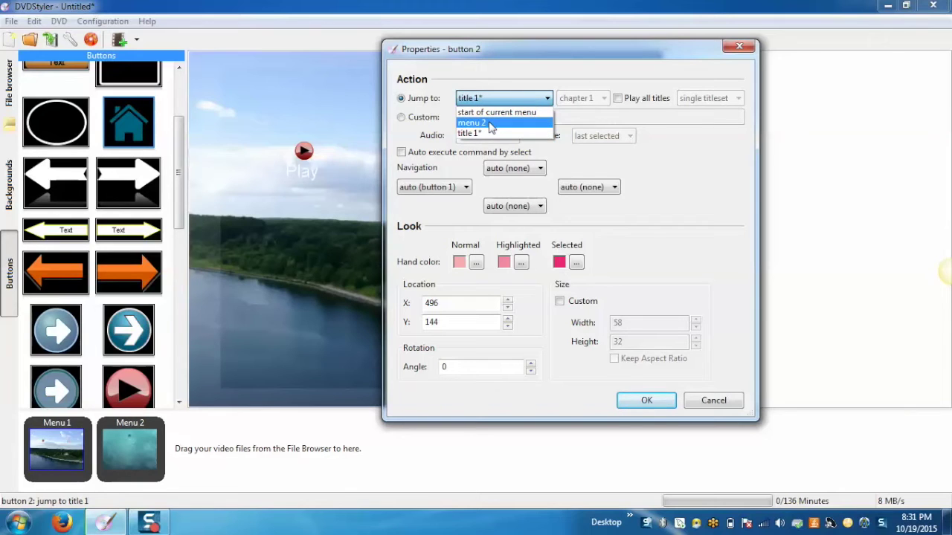
left_click(646, 400)
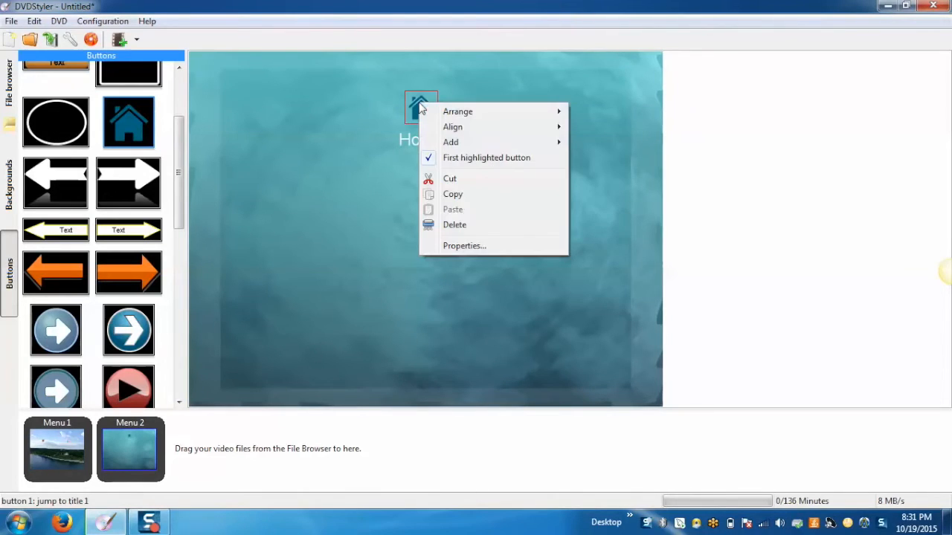
Link Menu 2's Home button back to menu 1 in its properties.
left_click(464, 246)
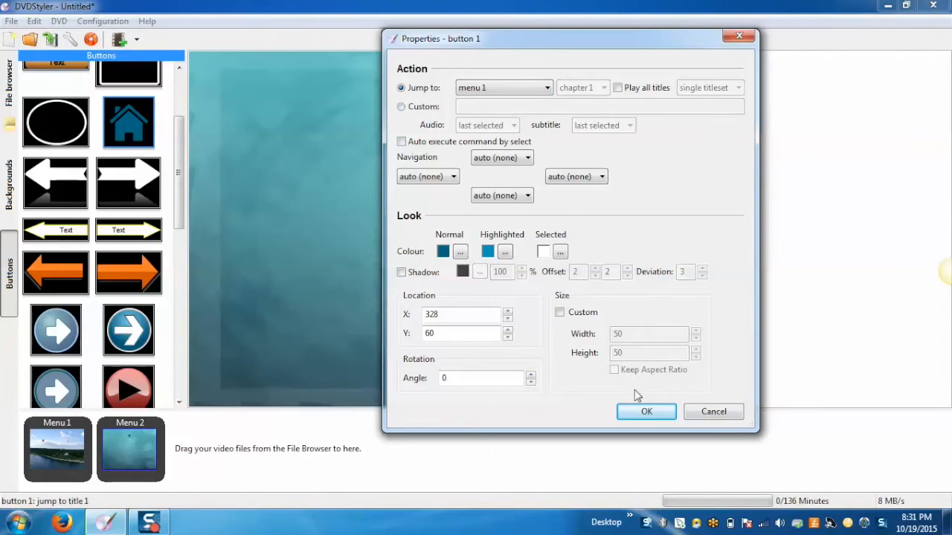
left_click(647, 411)
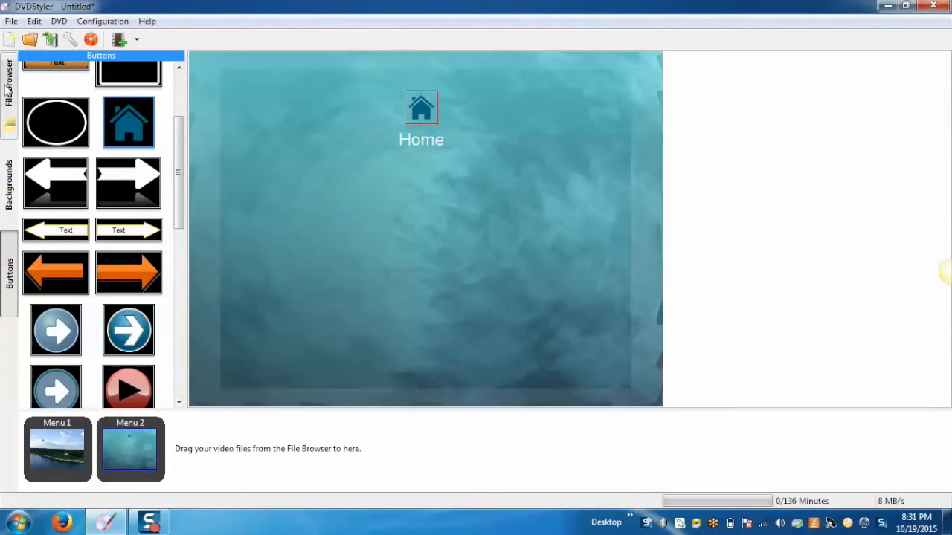
Add the Creative Commons tutorial and Wildlife videos as titles, accepting NTSC.
left_click(11, 85)
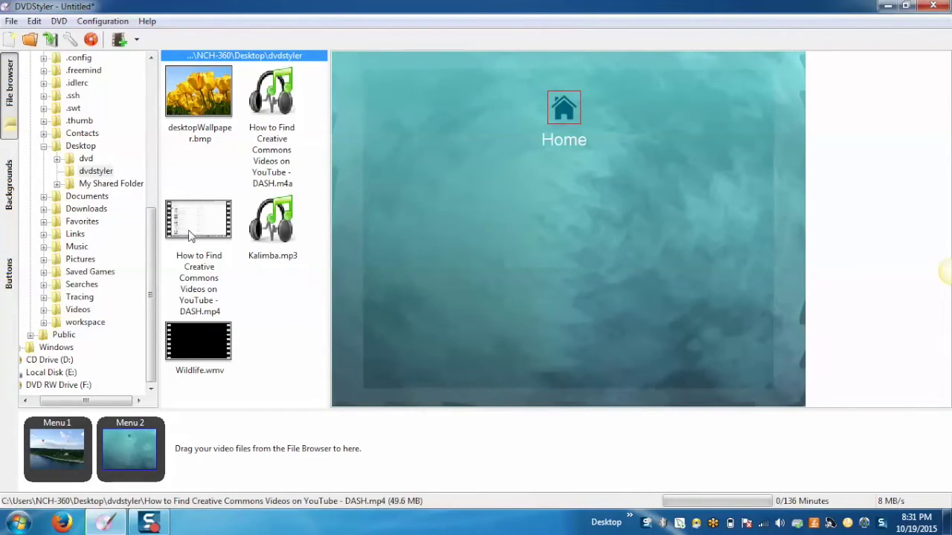
mouse_move(191, 225)
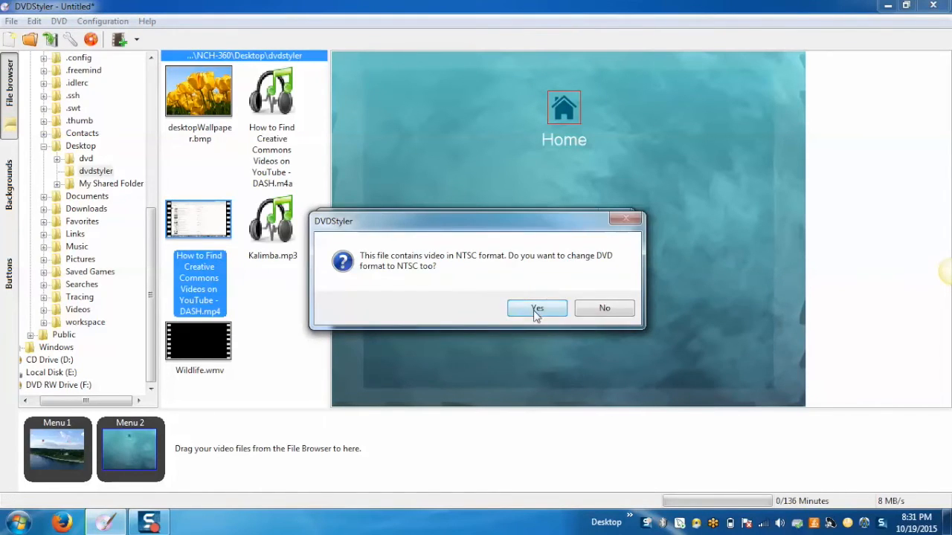
left_click(537, 308)
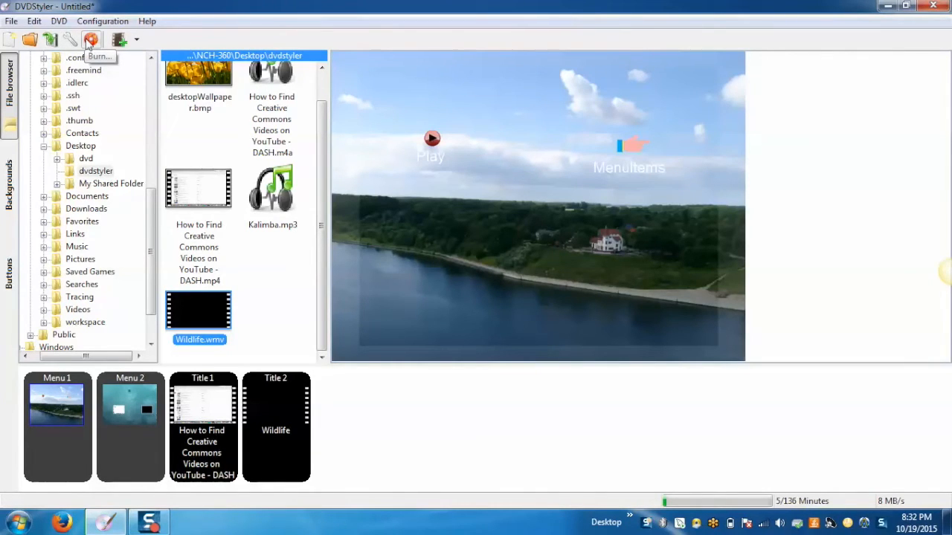
Generate the DVD into the desktop dvd folder, previewing it in Windows Media Player.
left_click(91, 40)
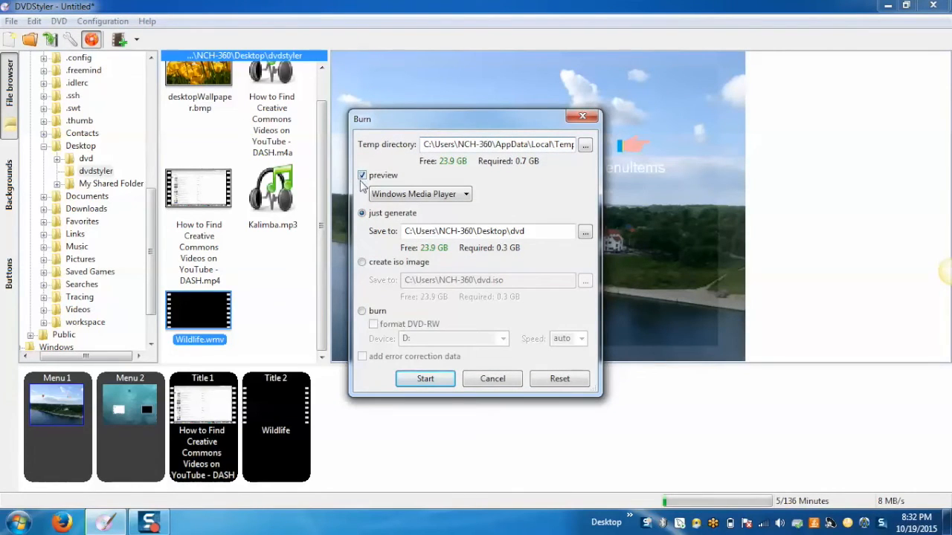
mouse_move(361, 197)
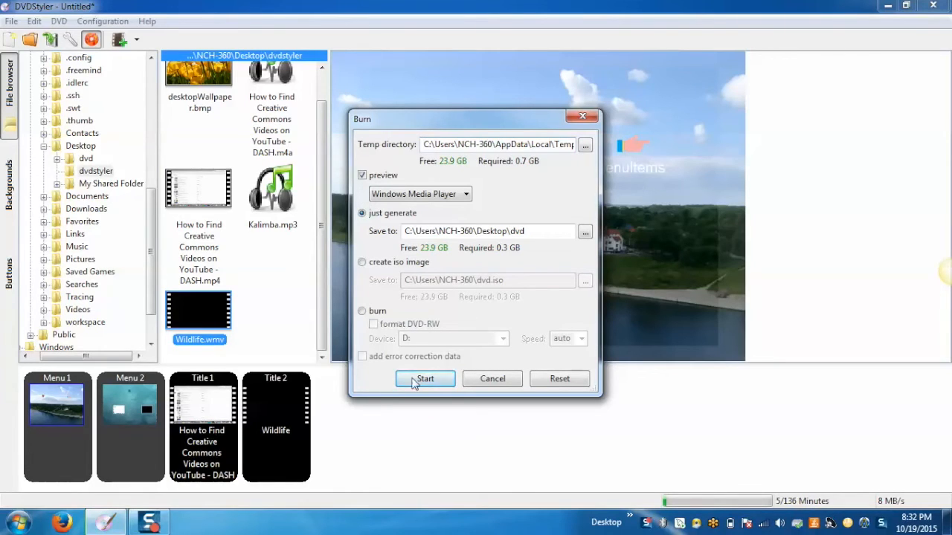
left_click(424, 379)
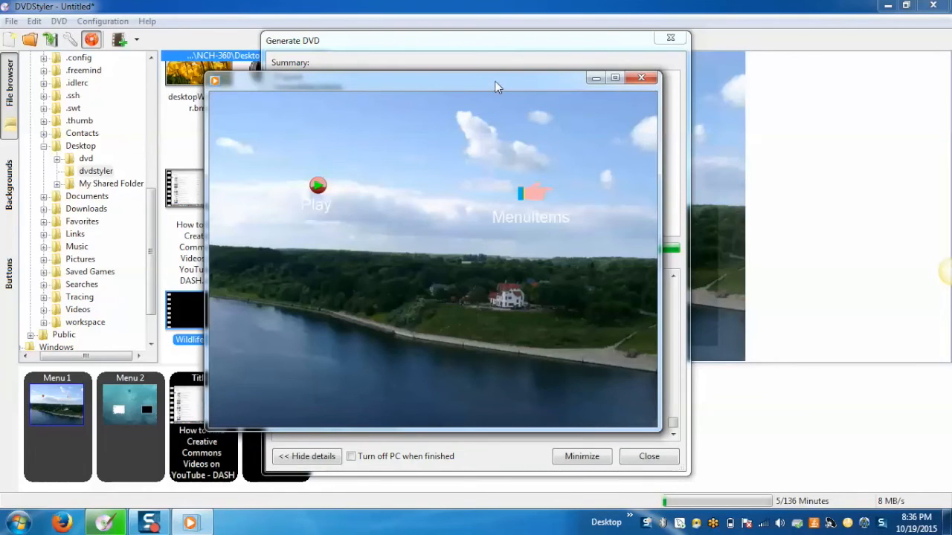
mouse_move(396, 95)
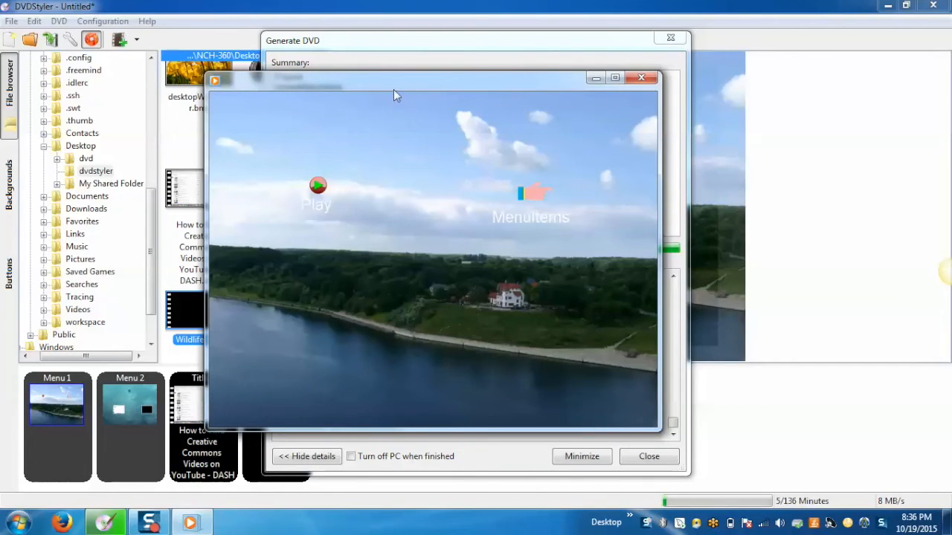
mouse_move(472, 87)
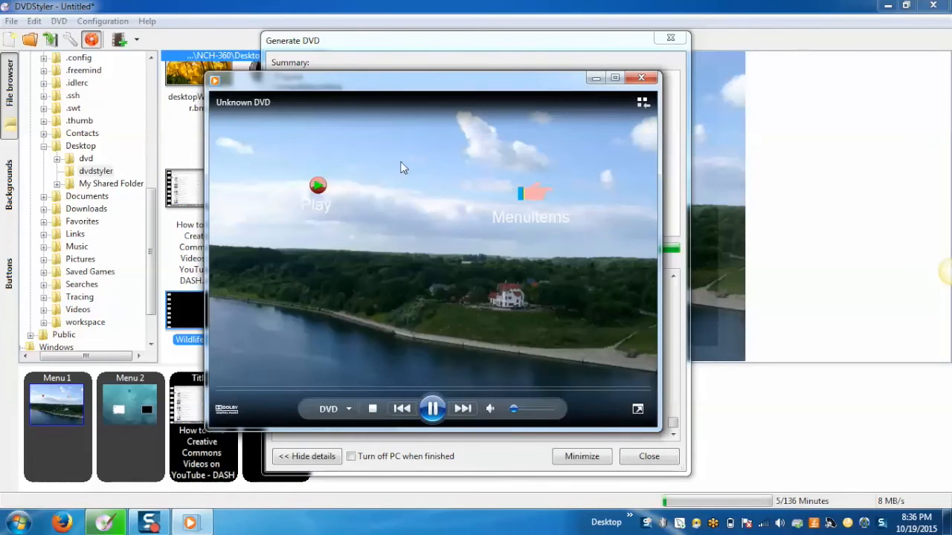
mouse_move(432, 91)
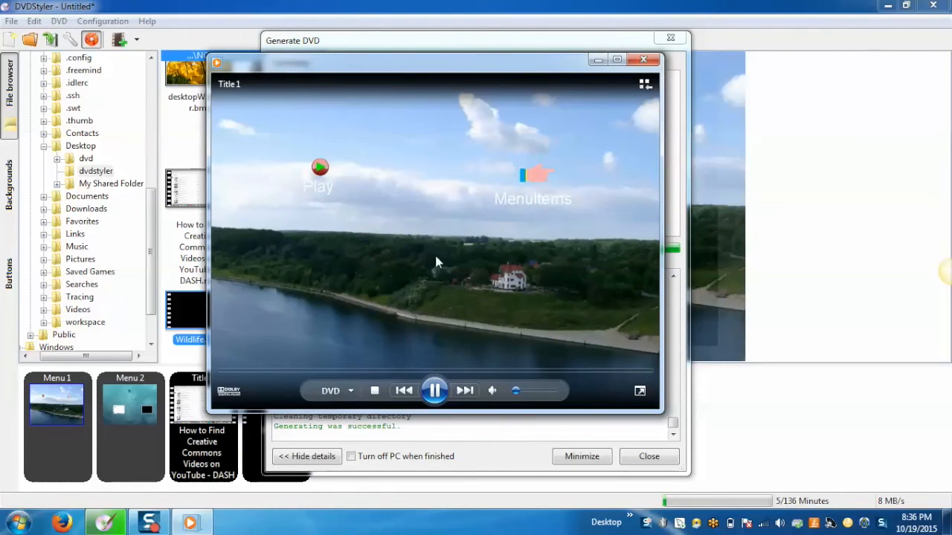
mouse_move(396, 283)
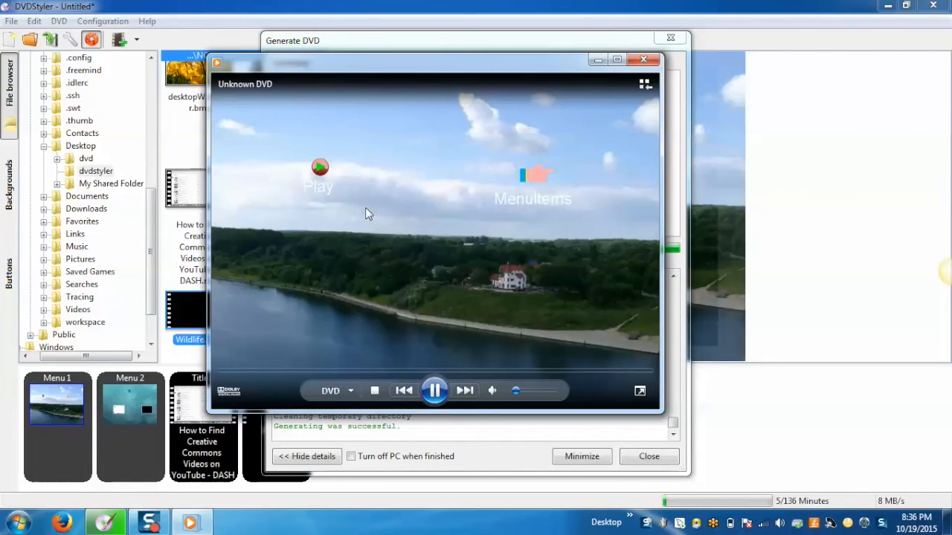
mouse_move(539, 181)
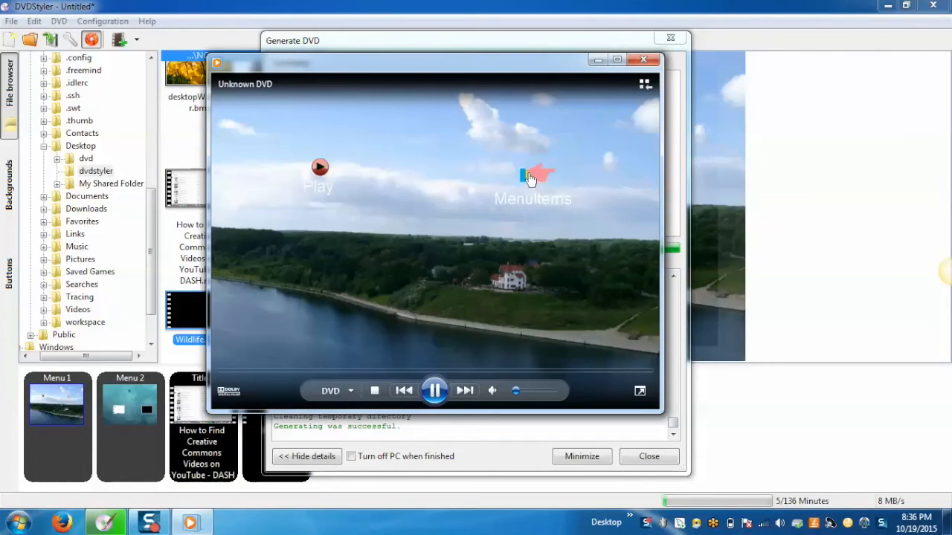
left_click(530, 179)
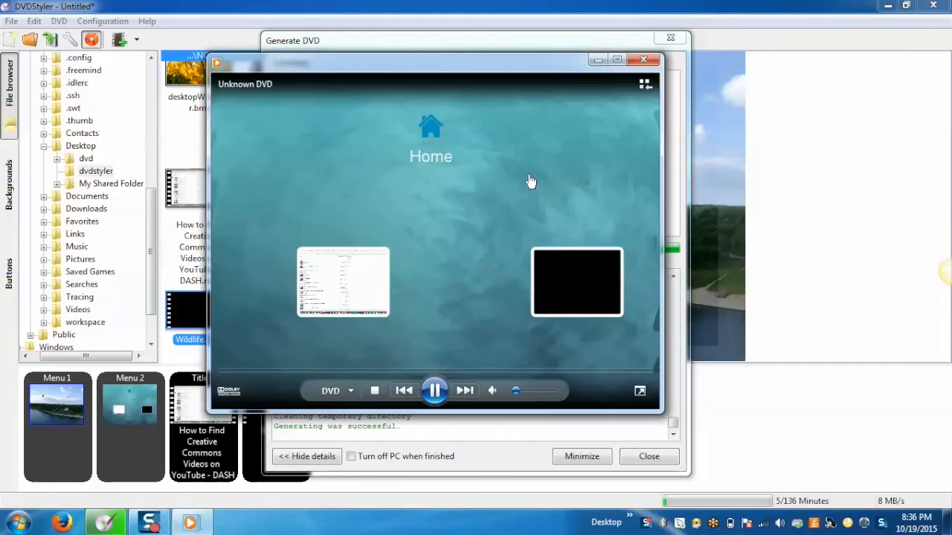
left_click(343, 283)
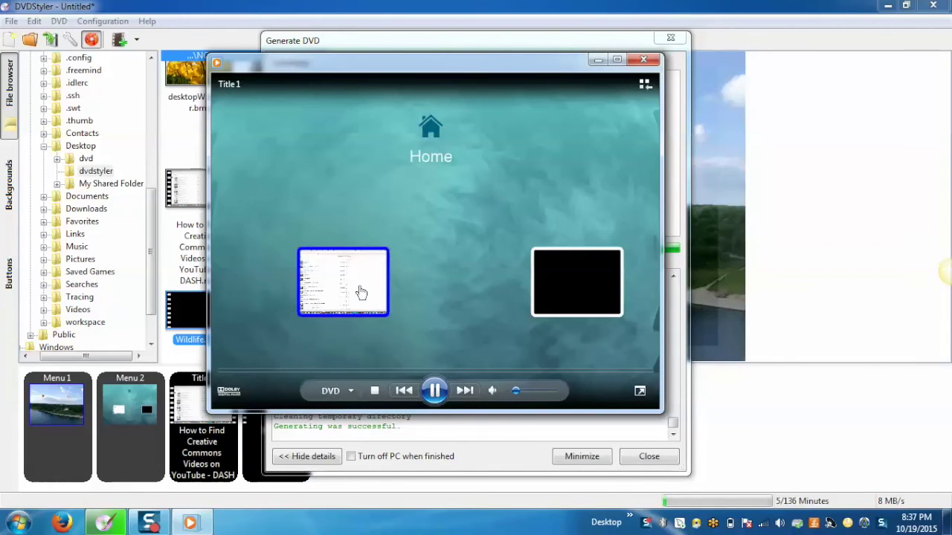
mouse_move(455, 239)
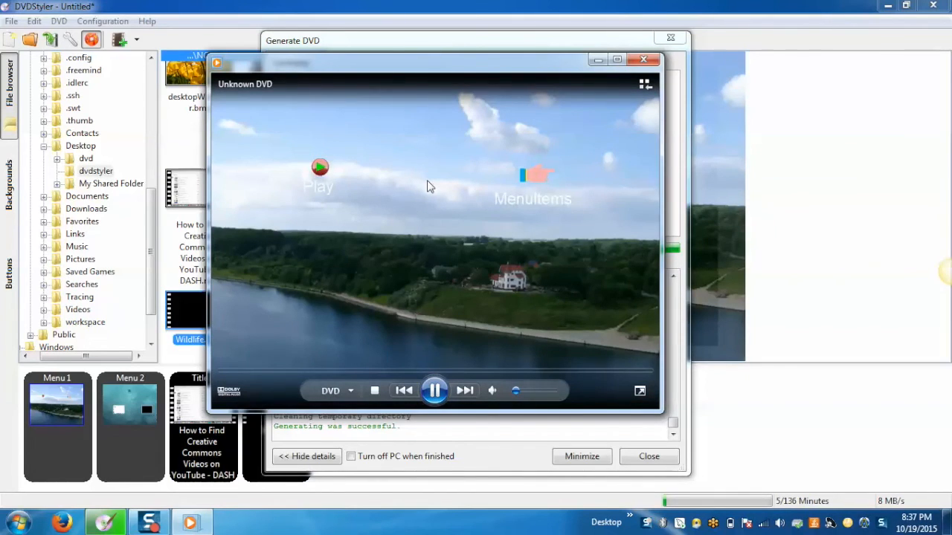
Choose Play on Menu 1 to start Title 1 in Windows Media Player.
left_click(319, 168)
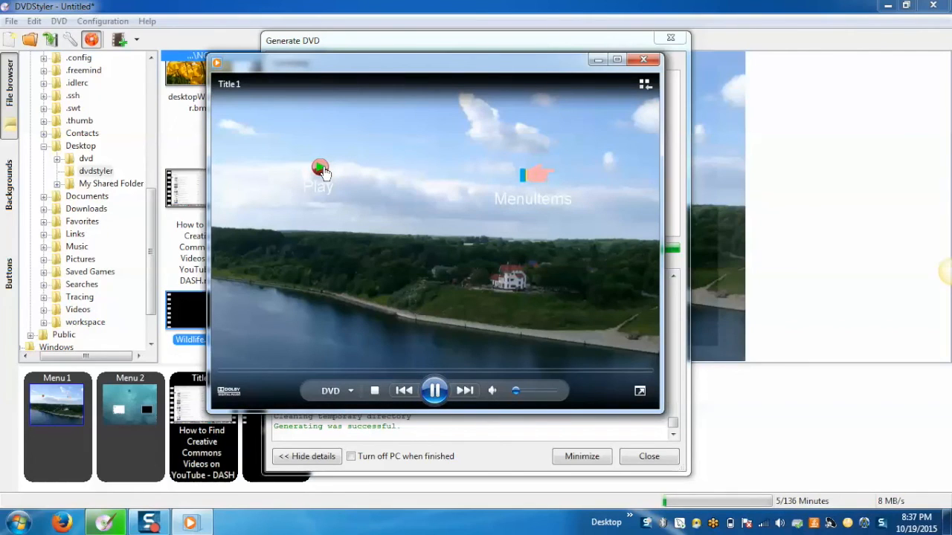
left_click(320, 176)
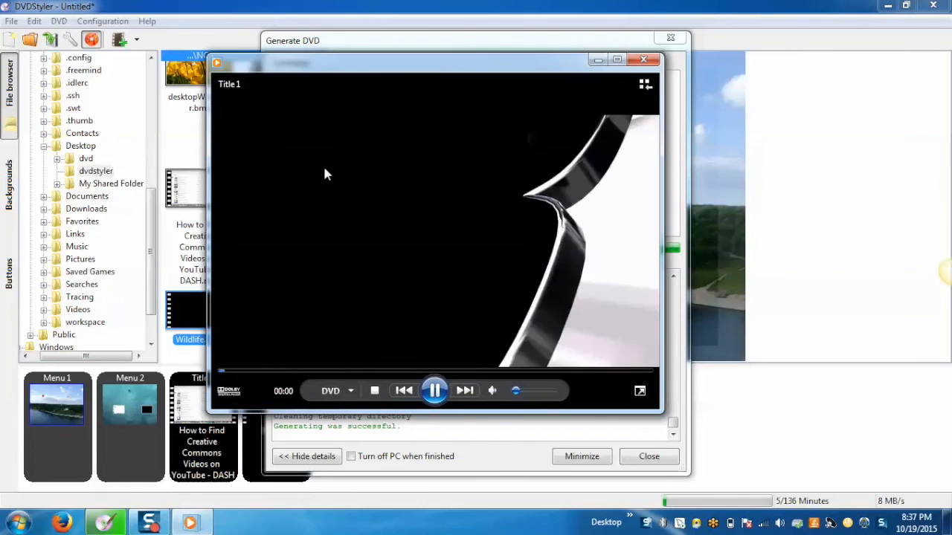